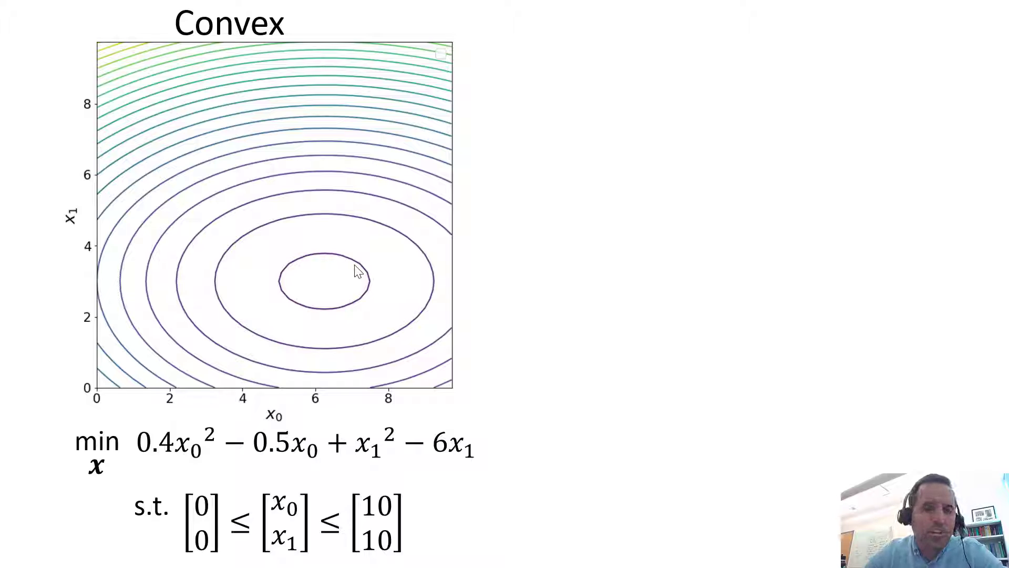
Mark the central minimum and an upper-right starting point in red ink on the convex contour slide
{"action": "left_click_drag", "start_coordinate": [145, 474], "coordinate": [492, 458]}
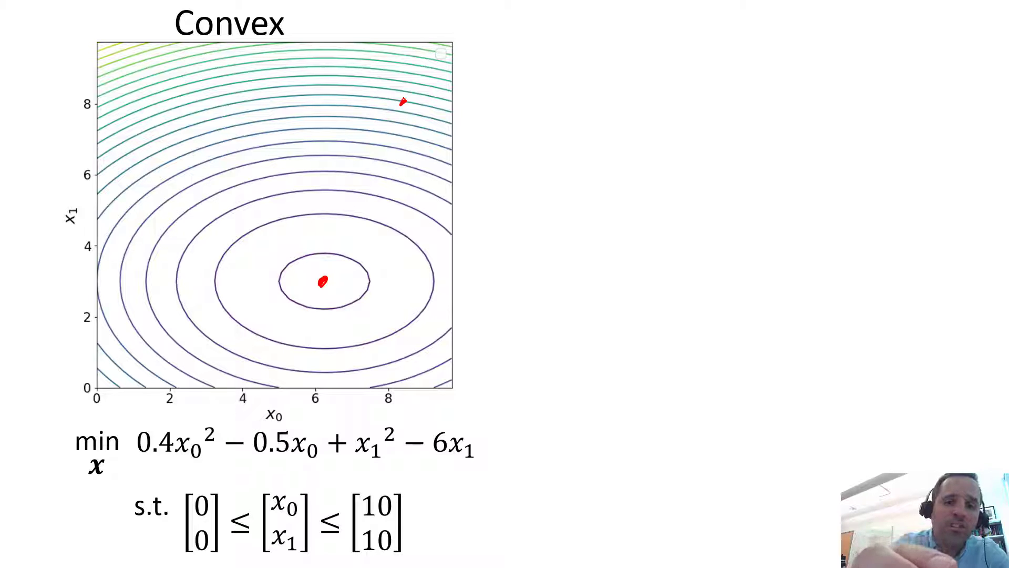
Draw a red arrow from the upper-right starting point down toward the centre minimum
{"action": "left_click_drag", "start_coordinate": [404, 102], "coordinate": [331, 224]}
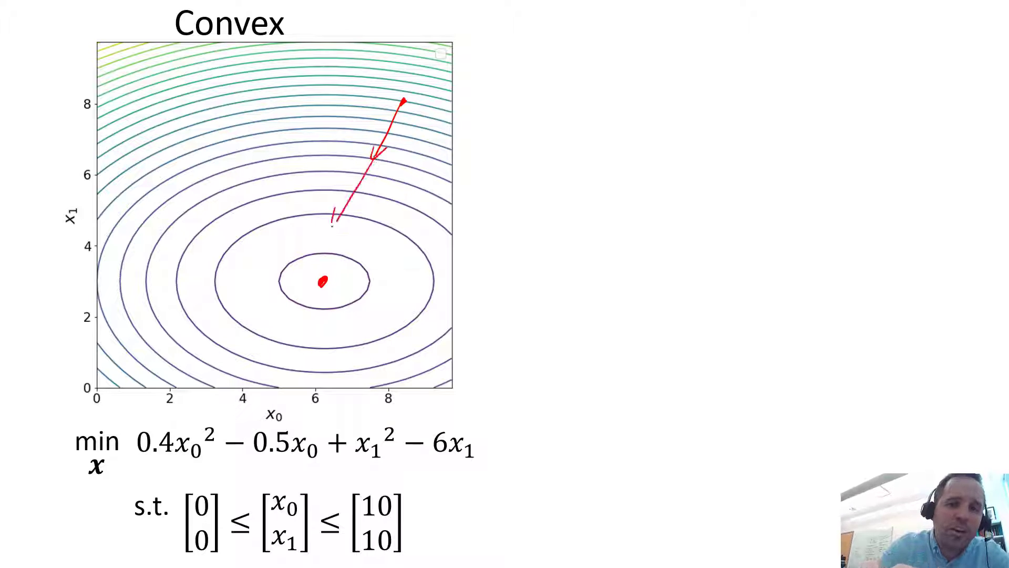
{"action": "left_click_drag", "start_coordinate": [331, 212], "coordinate": [319, 284]}
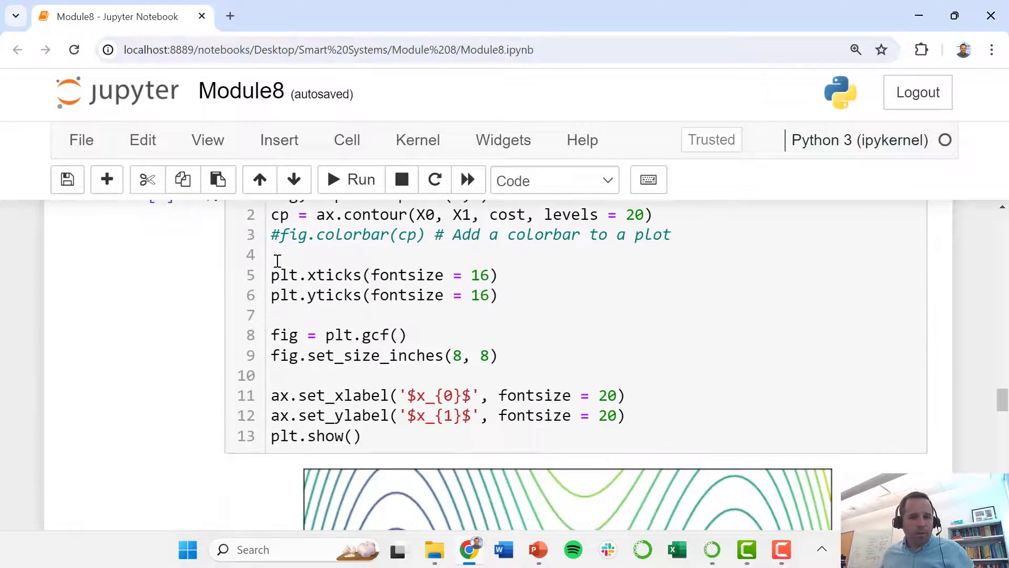
{"action": "scroll", "scroll_direction": "down", "scroll_amount": 3}
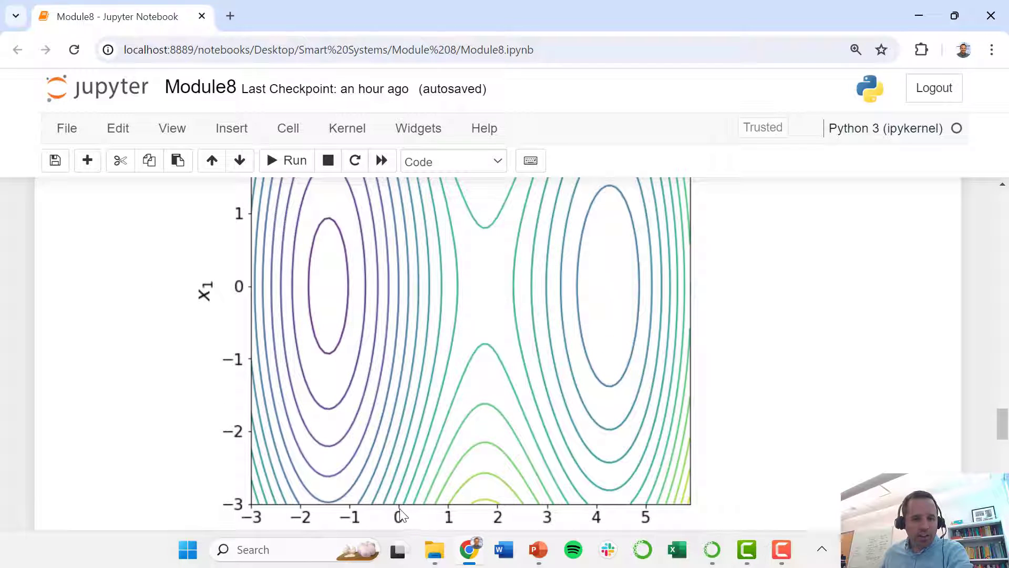
{"action": "mouse_move", "coordinate": [390, 293]}
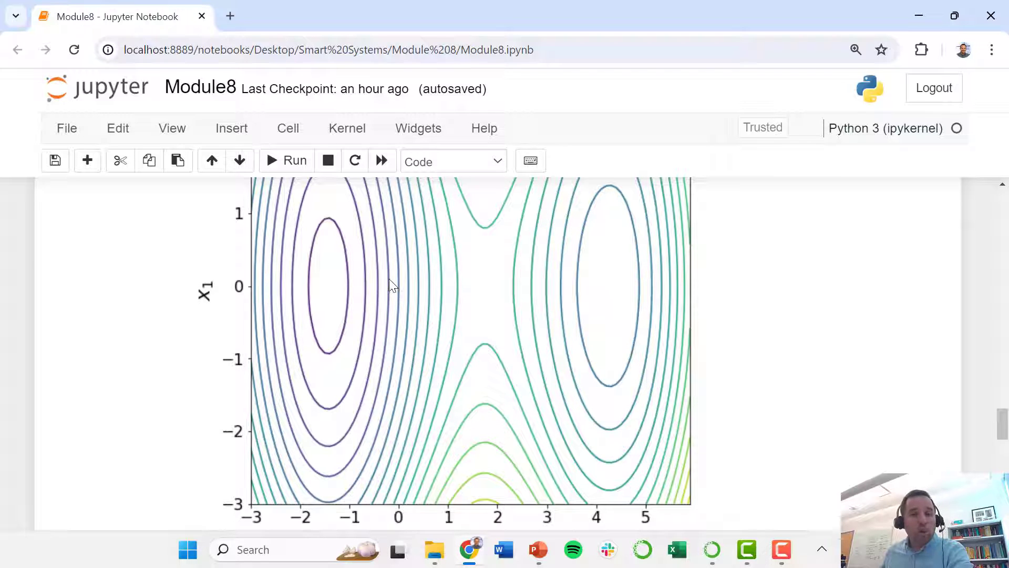
{"action": "mouse_move", "coordinate": [324, 287]}
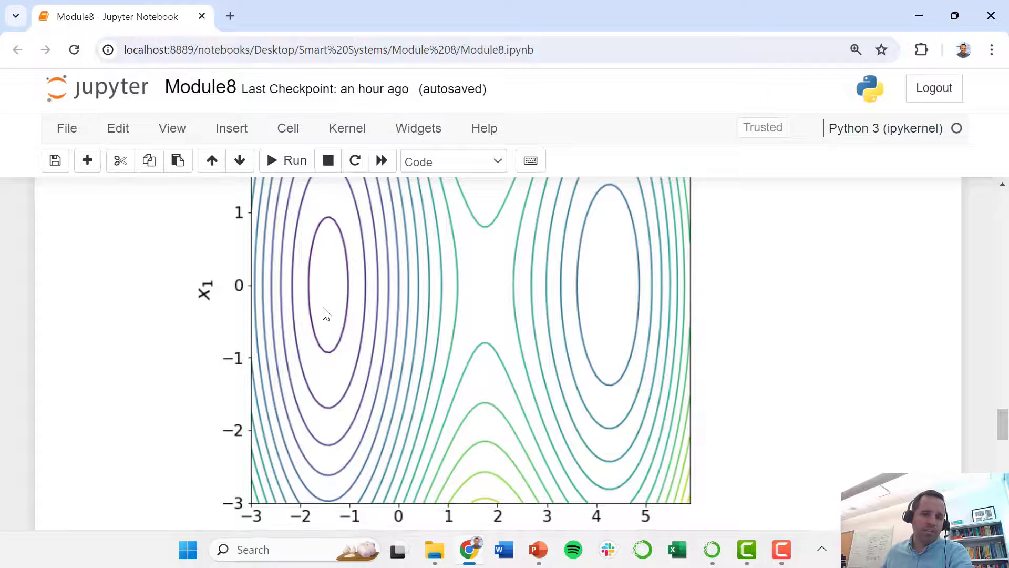
Run the SLSQP minimize cell, reporting fun ≈ -0.8878 at x0 ≈ -1.43, x1 ≈ 0
{"action": "scroll", "scroll_direction": "down", "scroll_amount": 3}
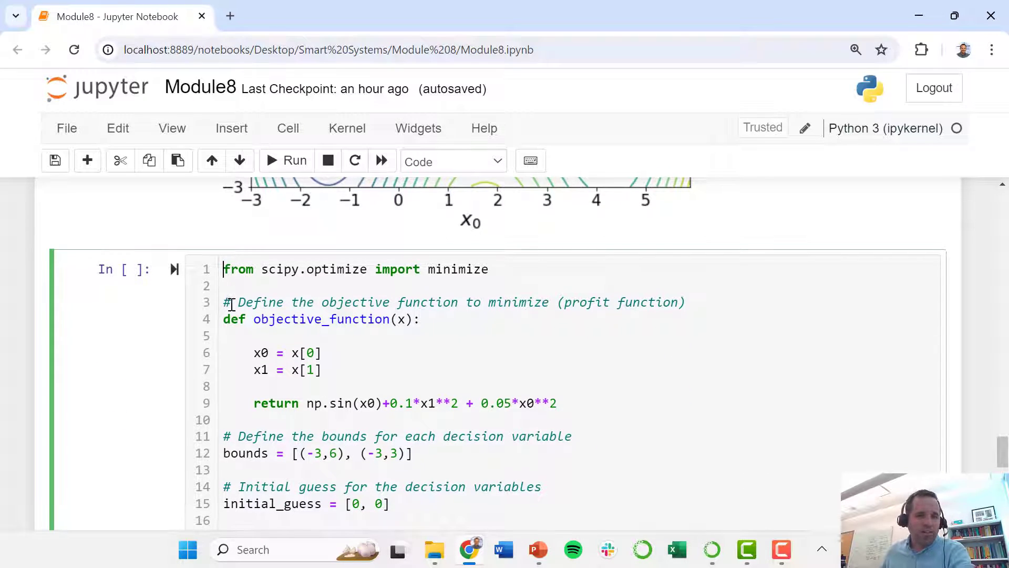
{"action": "scroll", "scroll_direction": "down", "scroll_amount": 3}
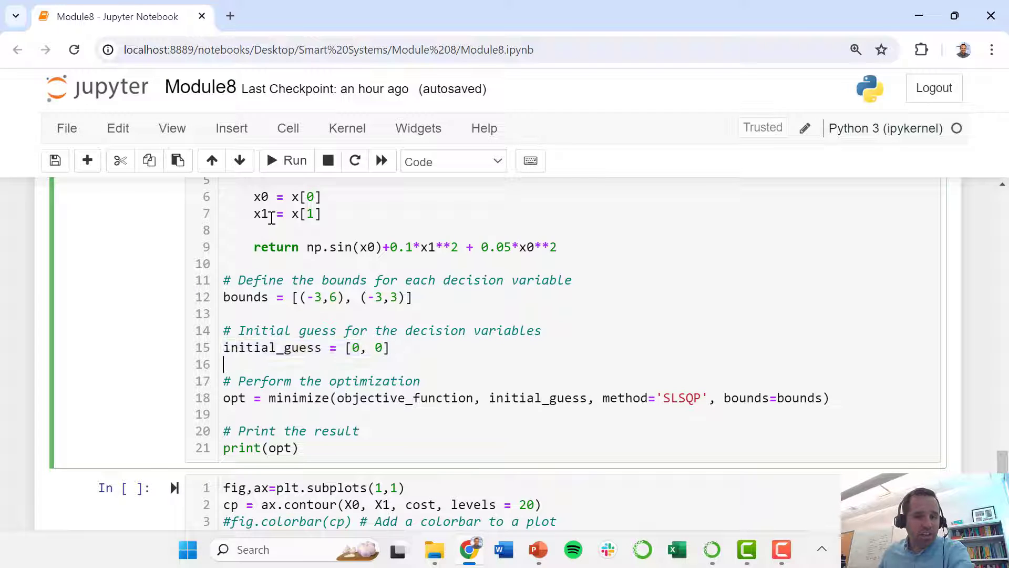
{"action": "left_click", "coordinate": [295, 160]}
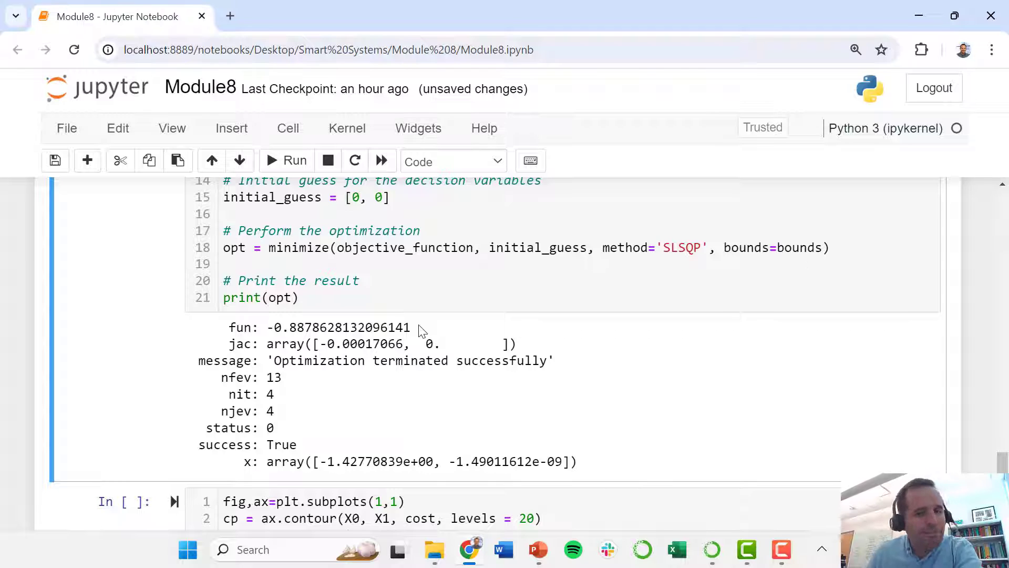
{"action": "mouse_move", "coordinate": [397, 454]}
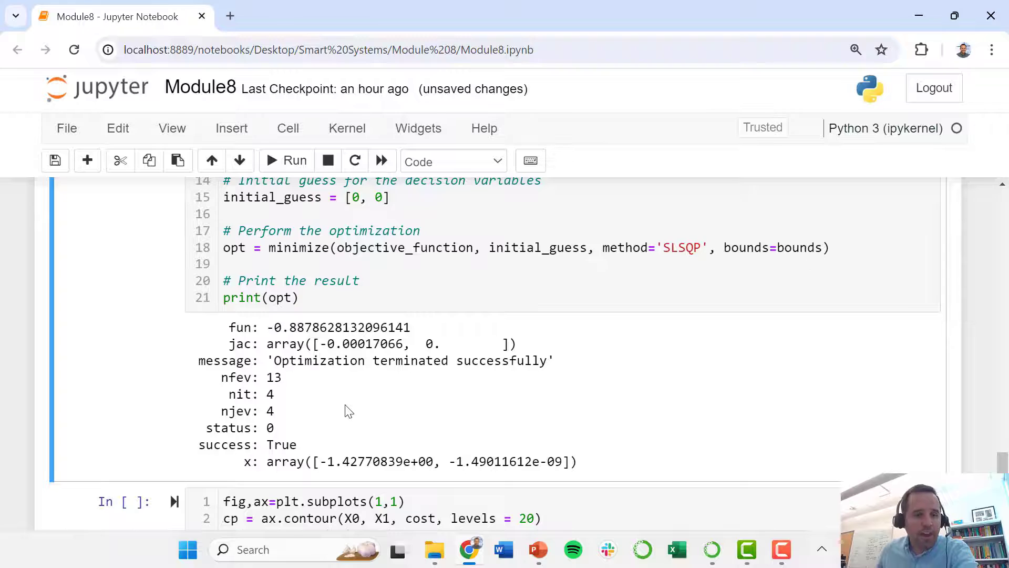
Run the plotting cell with plt.plot(opt.x…, 'ro') to show a red dot at x0 ≈ -1.43, x1 ≈ 0
{"action": "scroll", "scroll_direction": "down", "scroll_amount": 3}
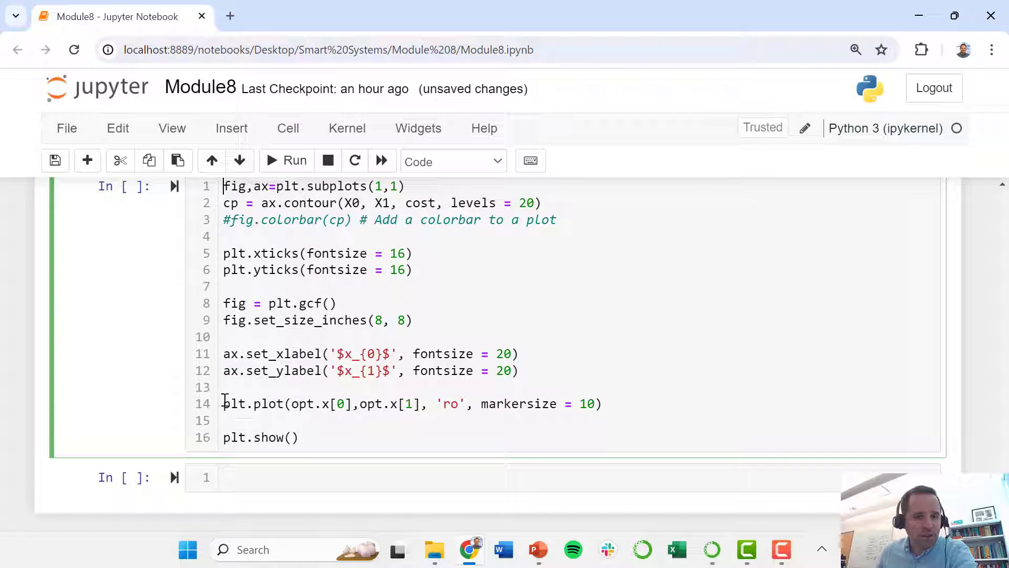
{"action": "triple_click", "coordinate": [412, 403]}
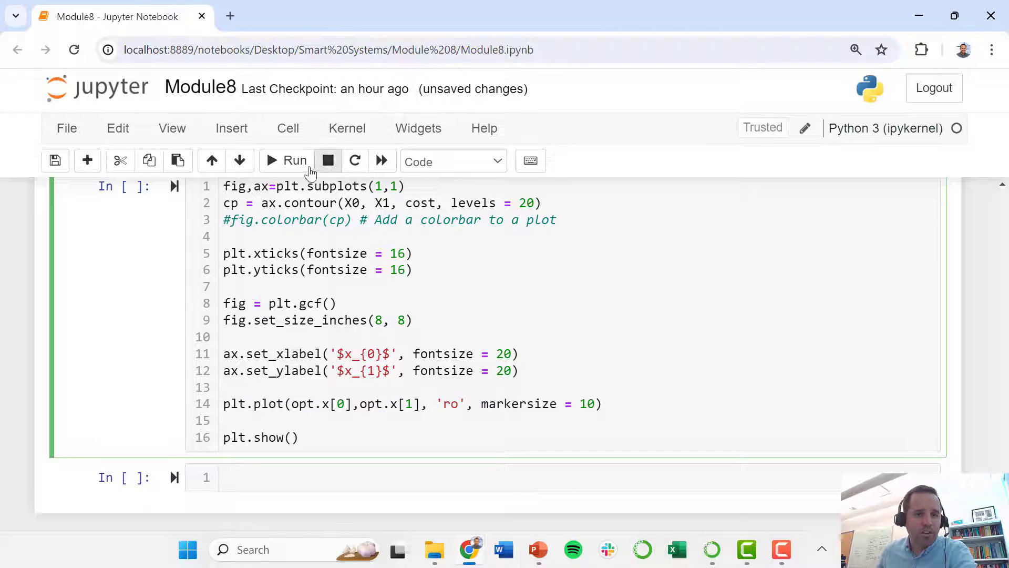
{"action": "left_click", "coordinate": [285, 161]}
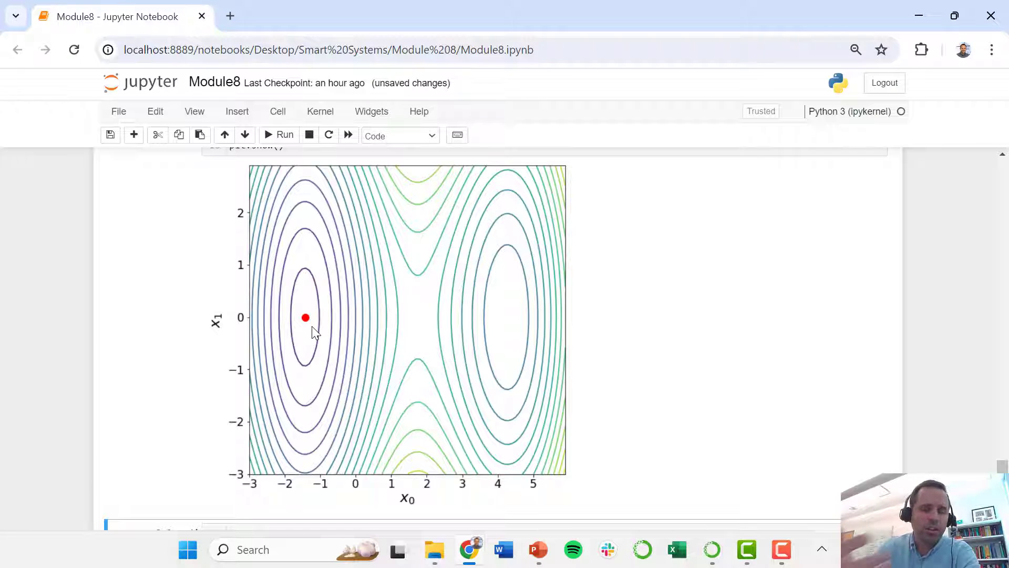
{"action": "mouse_move", "coordinate": [330, 332]}
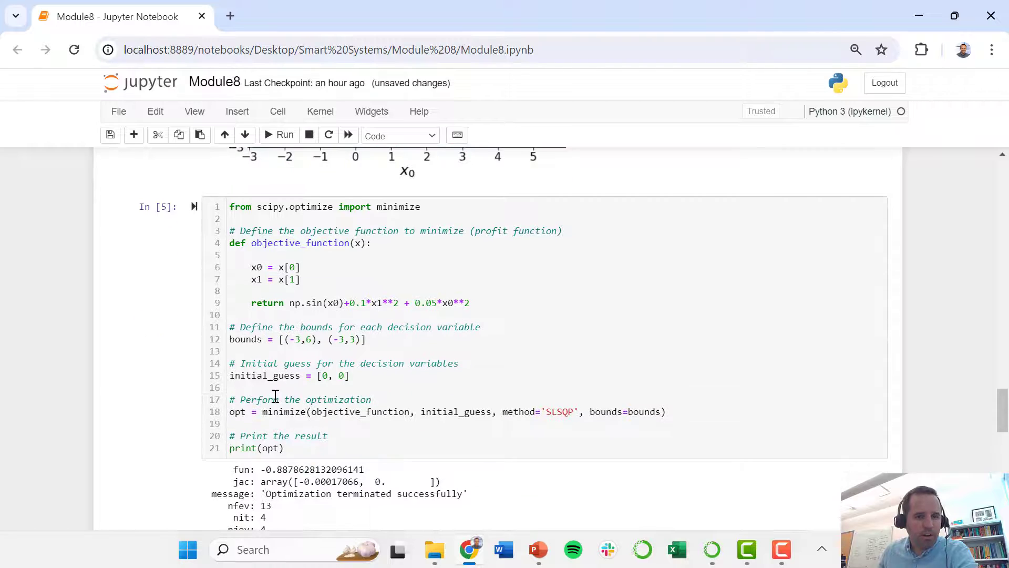
Change initial_guess to start at x0 = 5 and rerun, converging near x0 ≈ 4.27, x1 ≈ 0
{"action": "left_click", "coordinate": [817, 84]}
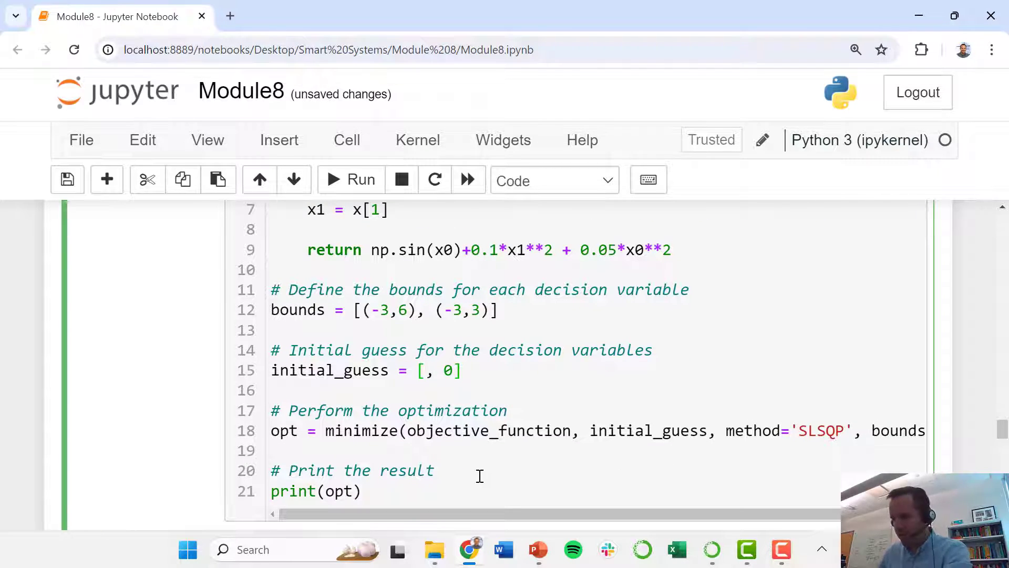
{"action": "type", "text": "5"}
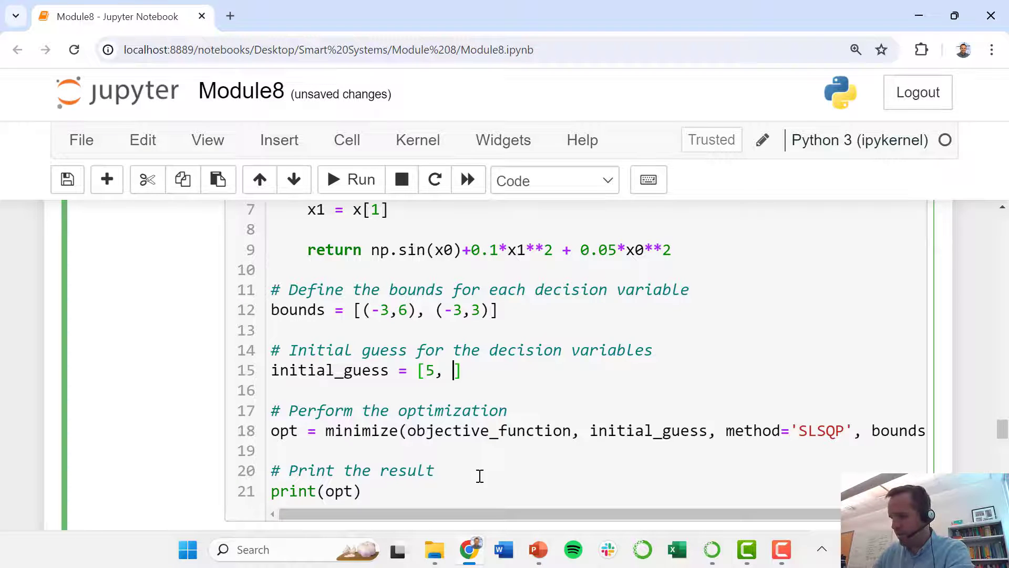
{"action": "type", "text": "-3"}
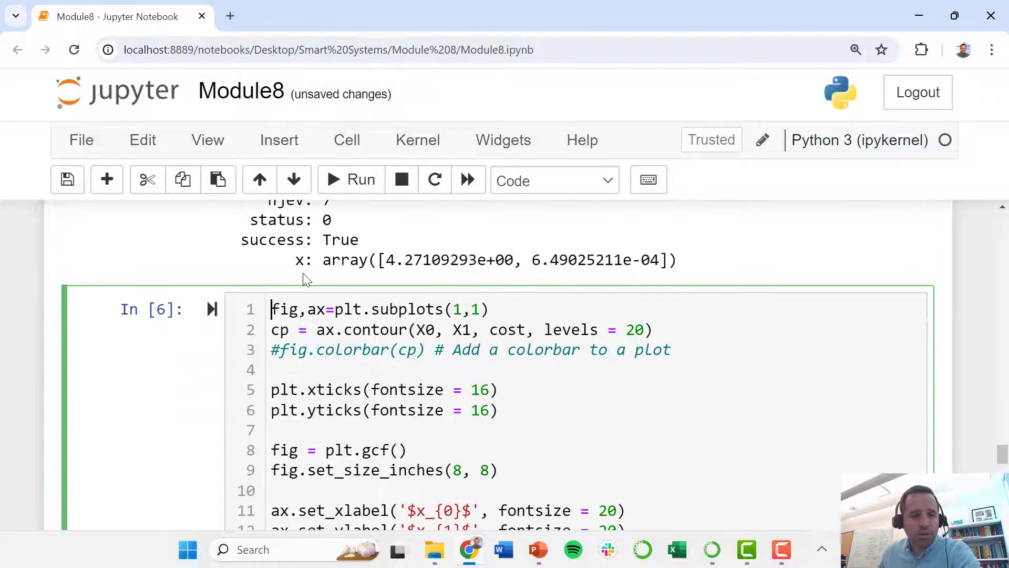
Redraw the contour plot with the red dot now at the right-hand optimum near x0 ≈ 4.27
{"action": "left_click", "coordinate": [350, 179]}
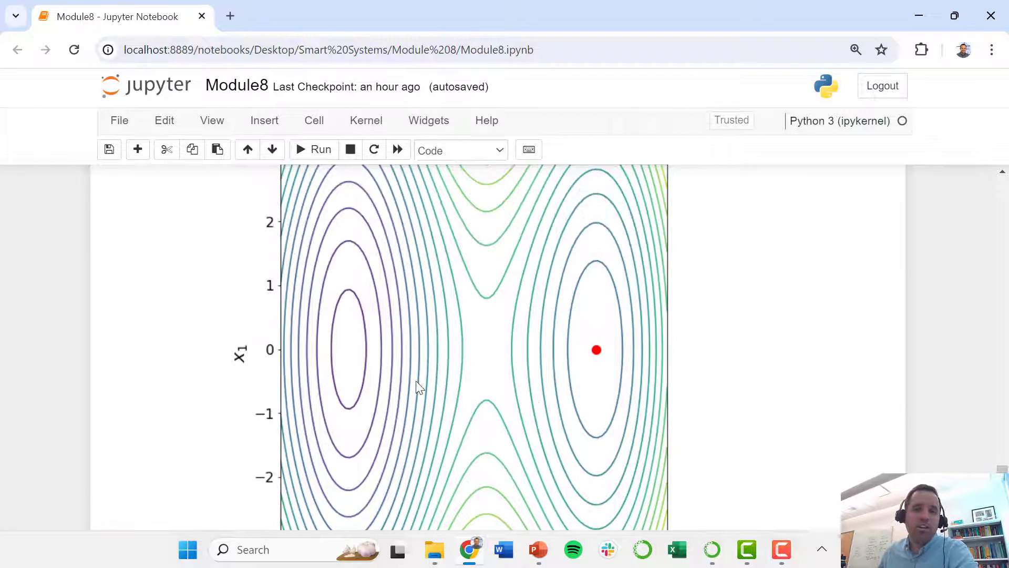
{"action": "mouse_move", "coordinate": [437, 364]}
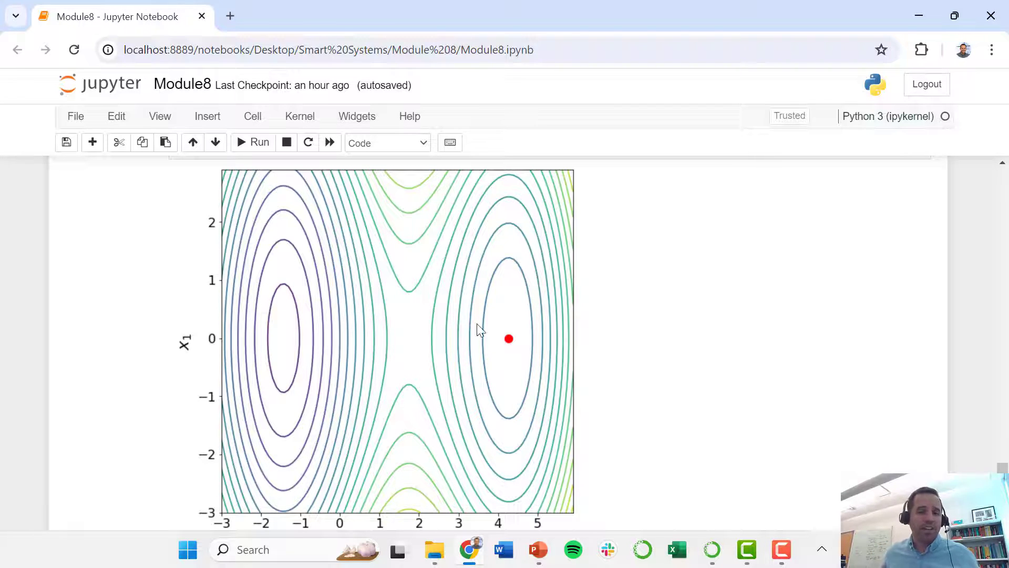
{"action": "mouse_move", "coordinate": [325, 321]}
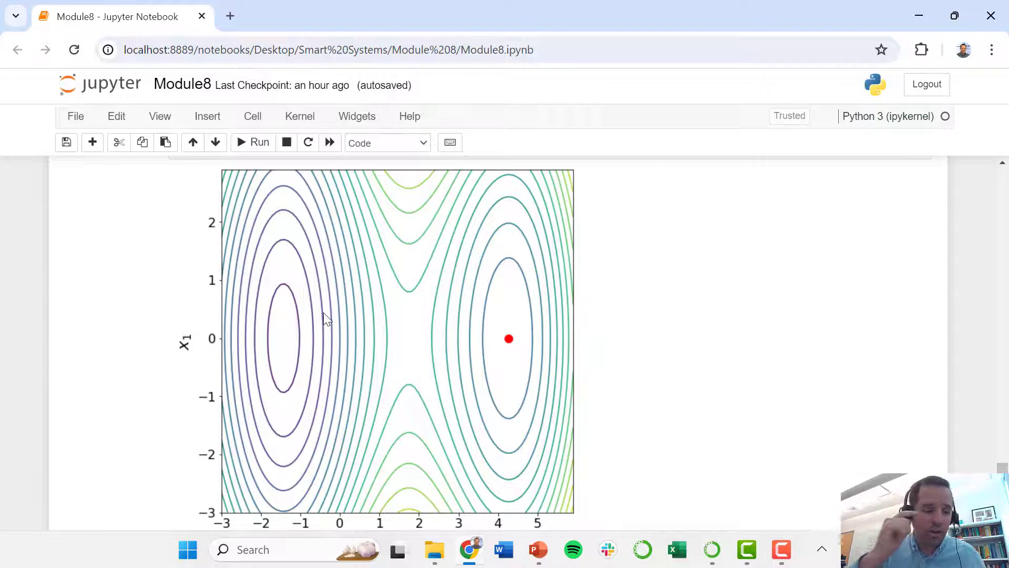